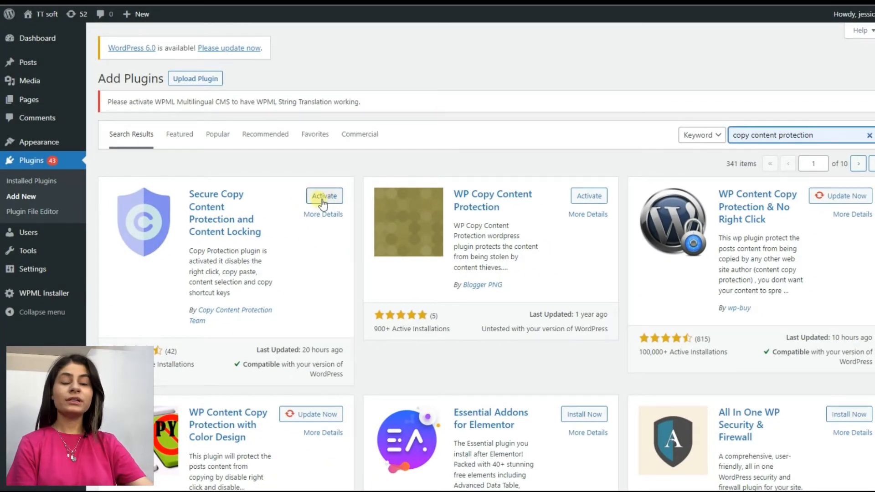
Activate the Secure Copy Content Protection and Content Locking plugin.
{"action": "left_click", "coordinate": [324, 196]}
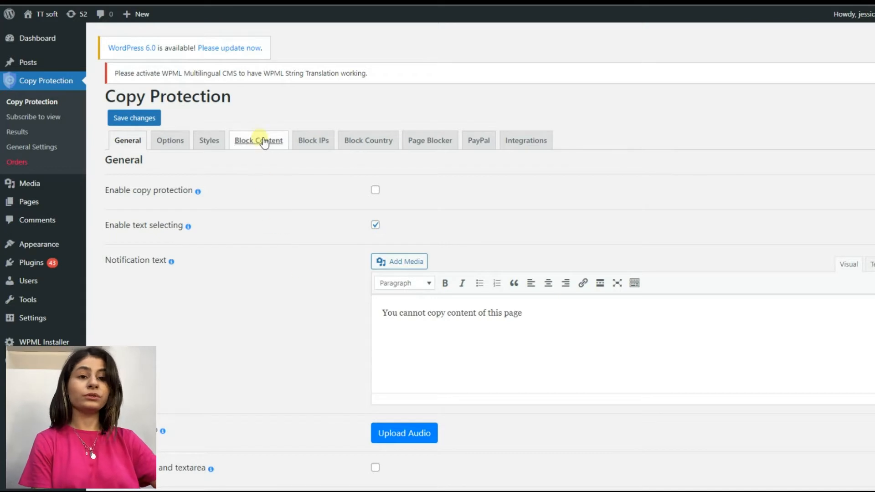
Switch to the Block Content tab showing the password-protected shortcode entry.
{"action": "left_click", "coordinate": [258, 140]}
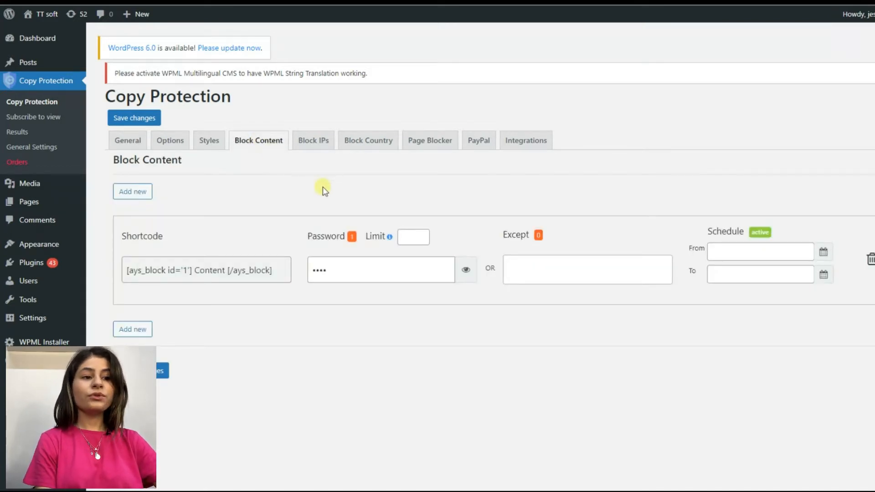
{"action": "mouse_move", "coordinate": [367, 196]}
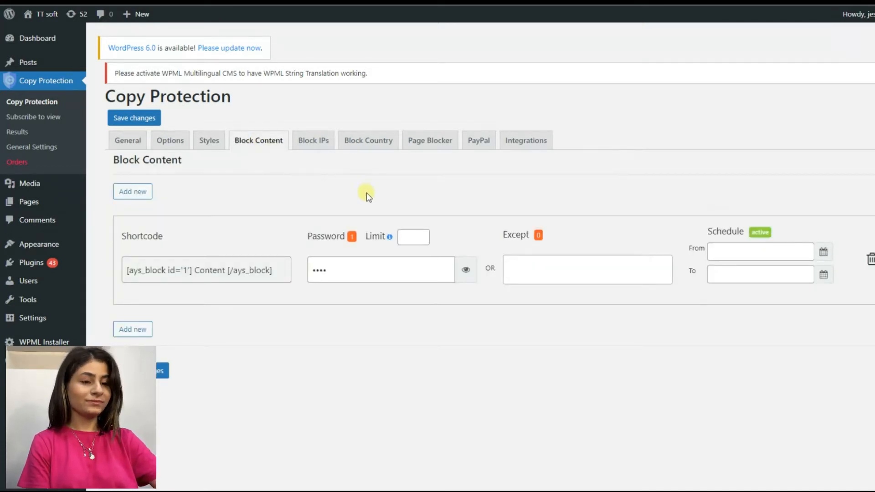
{"action": "mouse_move", "coordinate": [215, 298]}
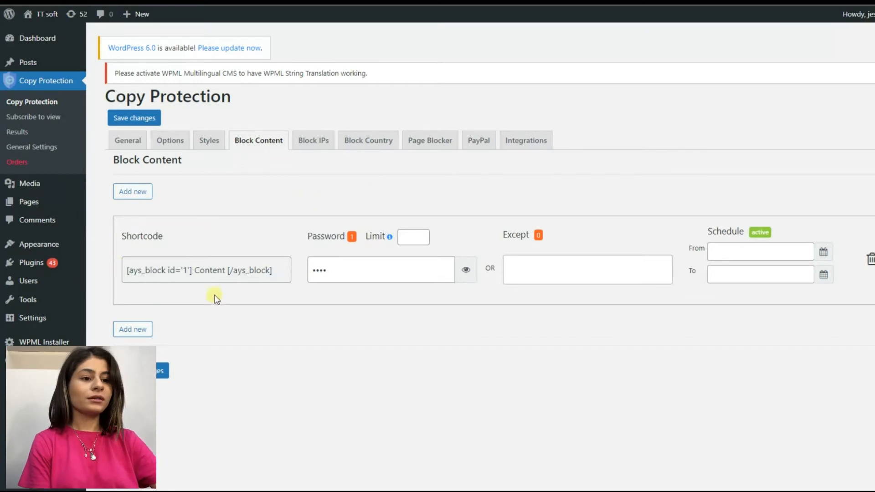
{"action": "mouse_move", "coordinate": [195, 249]}
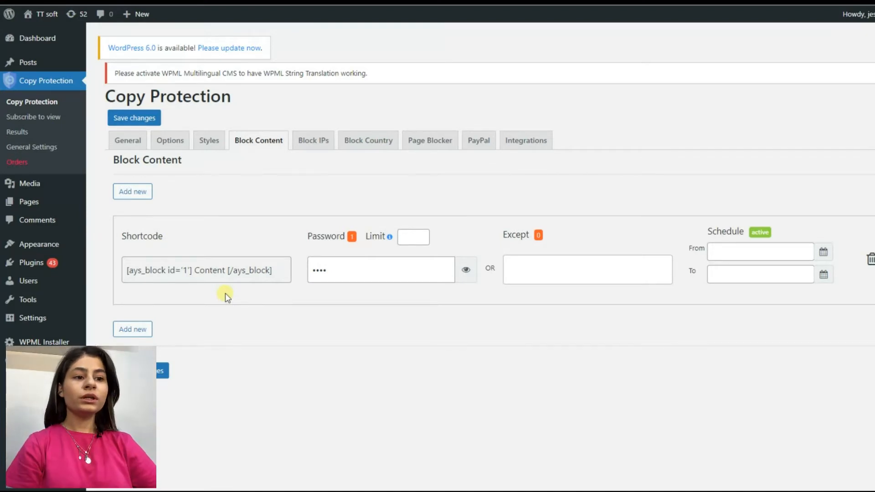
{"action": "mouse_move", "coordinate": [231, 351]}
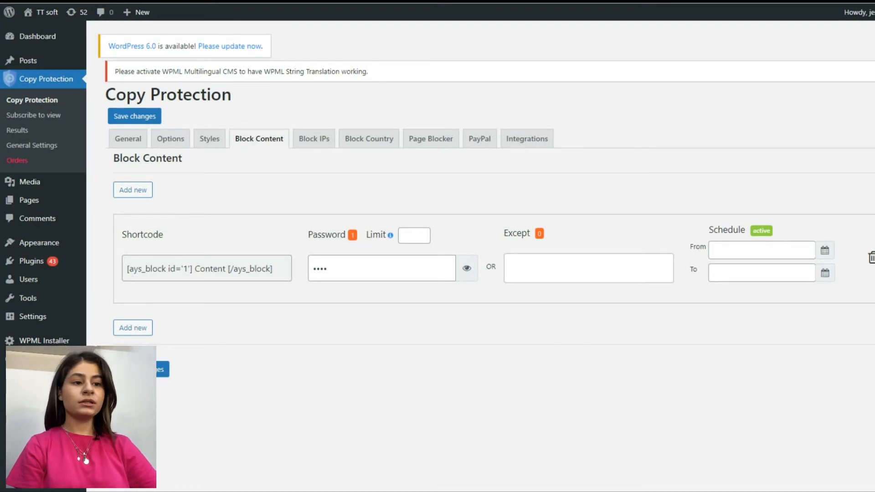
{"action": "mouse_move", "coordinate": [389, 235]}
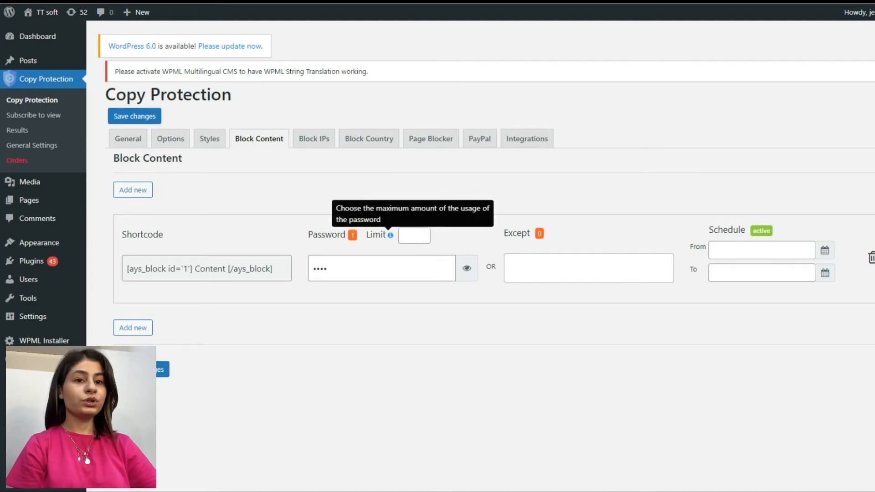
Limit the block content password to 3 uses.
{"action": "type", "text": "3"}
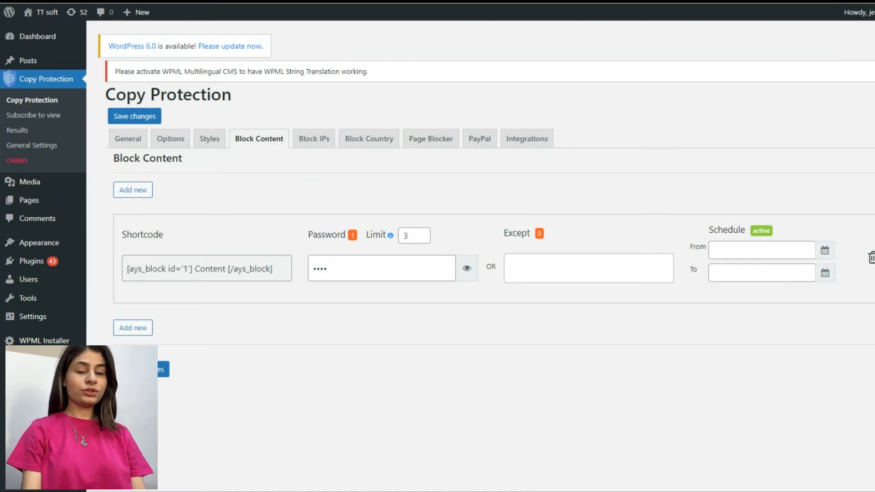
{"action": "left_click", "coordinate": [587, 268]}
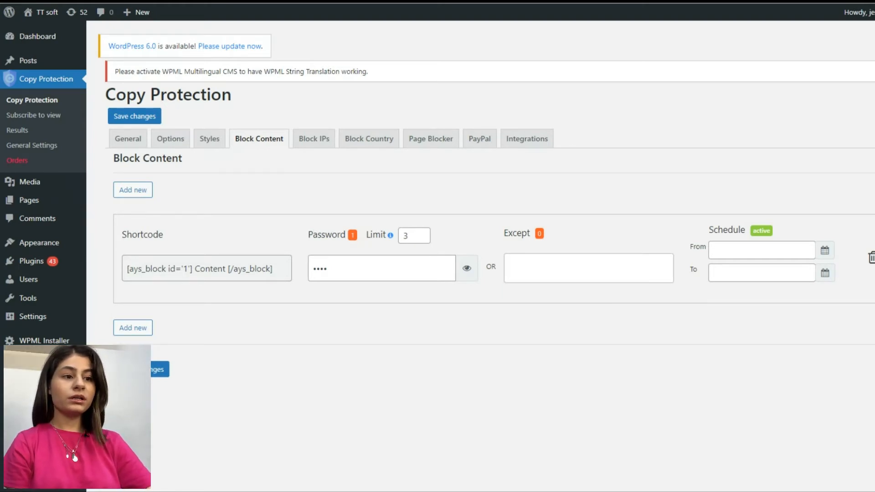
{"action": "left_click", "coordinate": [761, 249]}
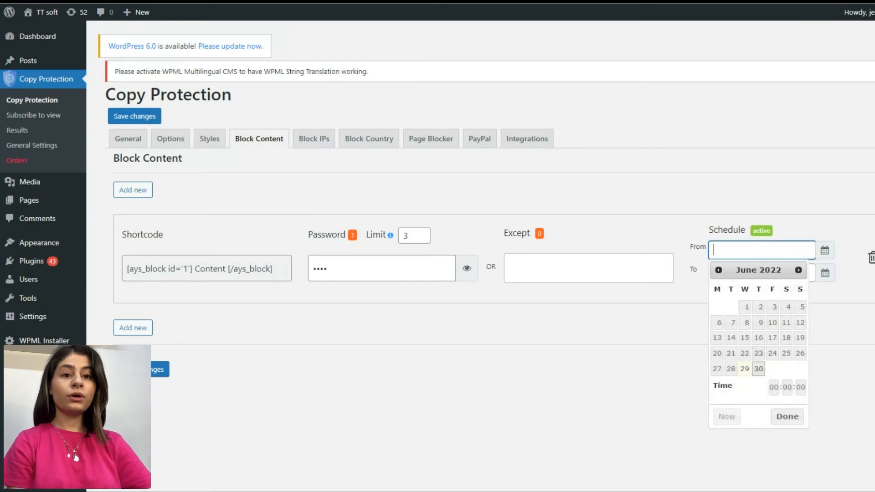
{"action": "left_click", "coordinate": [761, 272]}
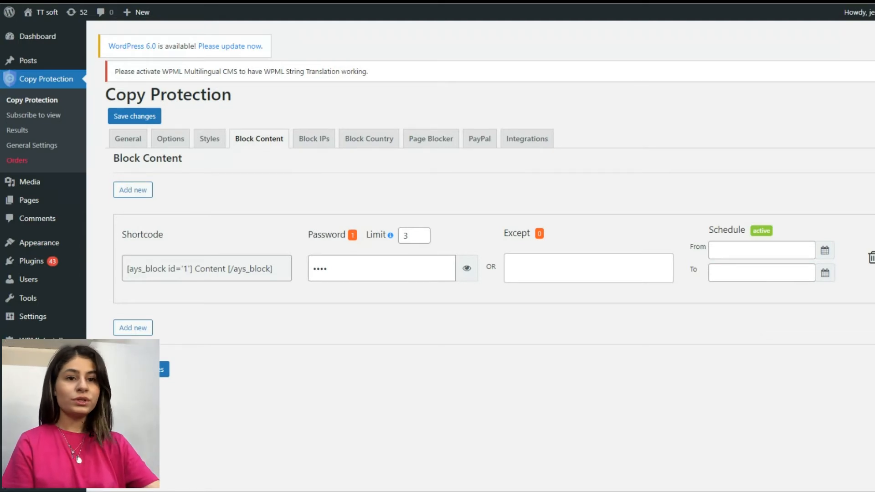
Copy the shortcode and paste [ays_block id='1'] Content [/ays_block] into the post's Shortcode block.
{"action": "triple_click", "coordinate": [206, 268]}
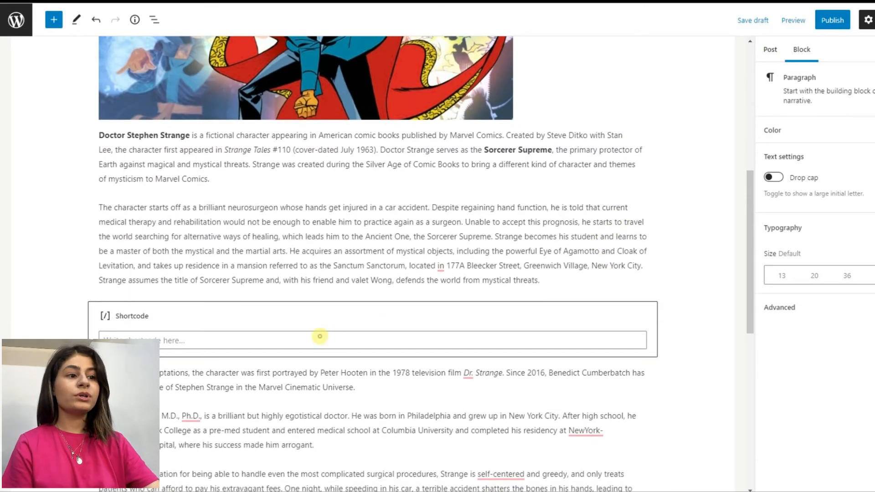
{"action": "type", "text": "[ays_block id='1'] Content [/ays_block]"}
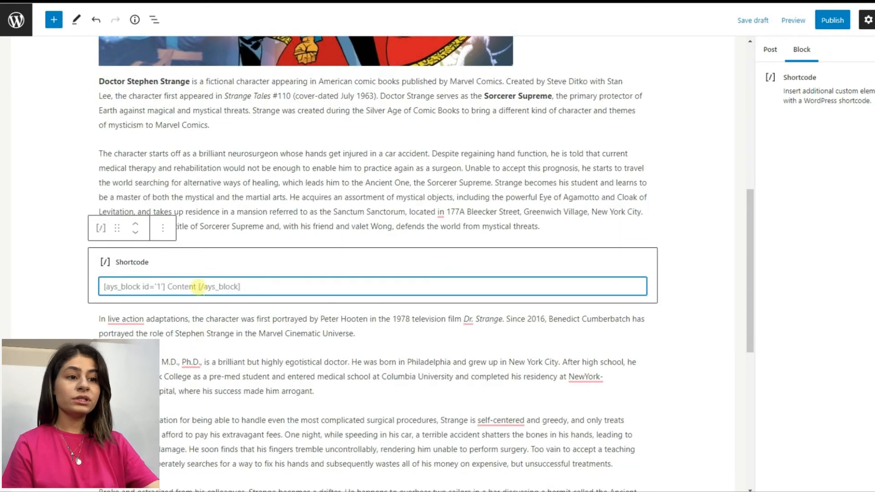